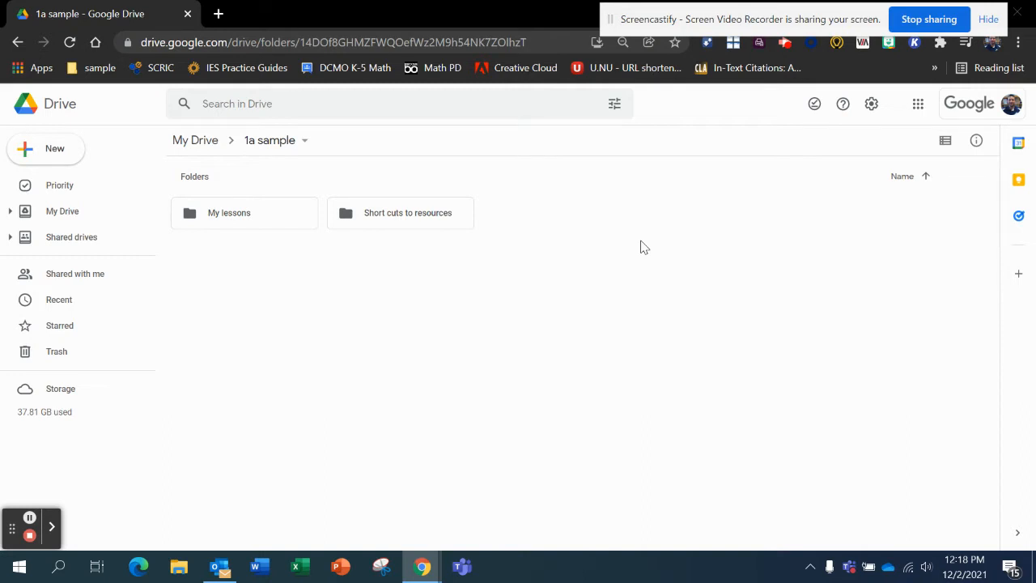
mouse_move(453, 229)
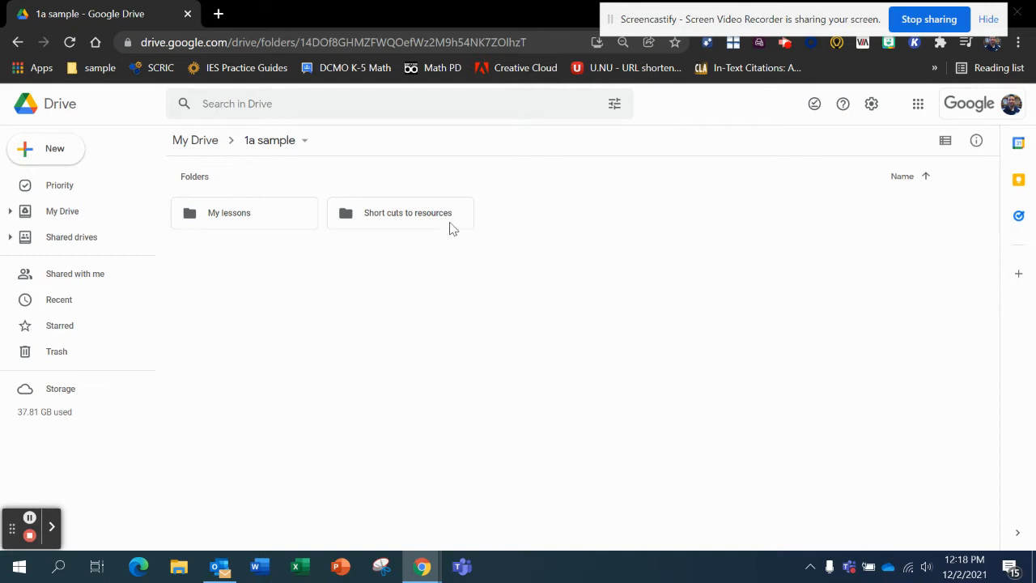
mouse_move(405, 243)
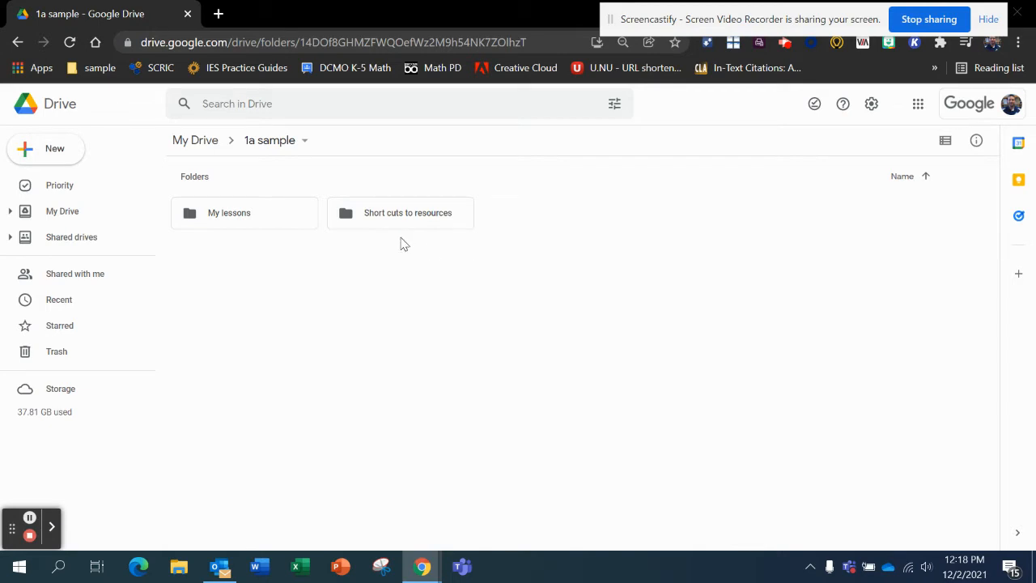
mouse_move(275, 236)
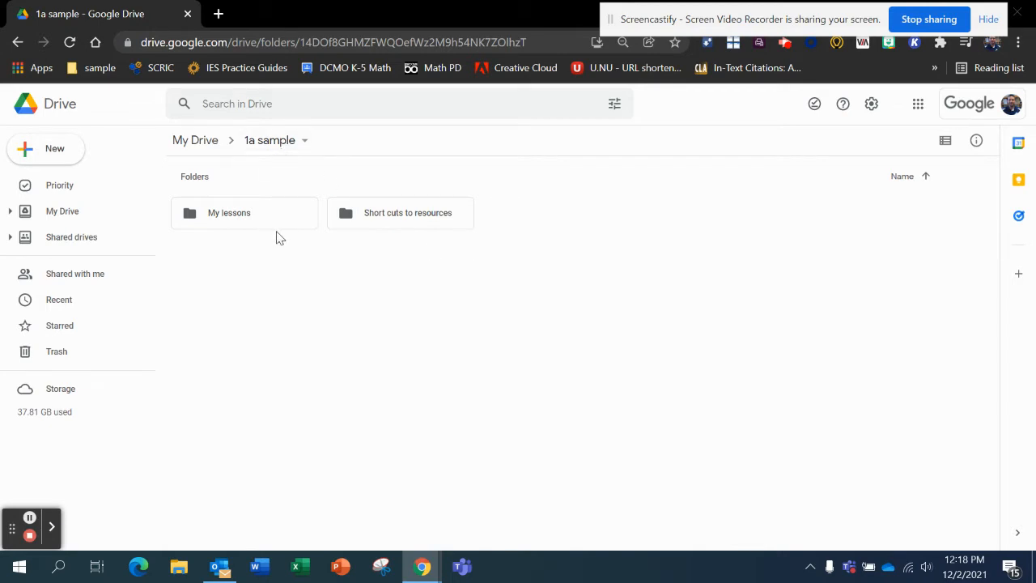
mouse_move(339, 267)
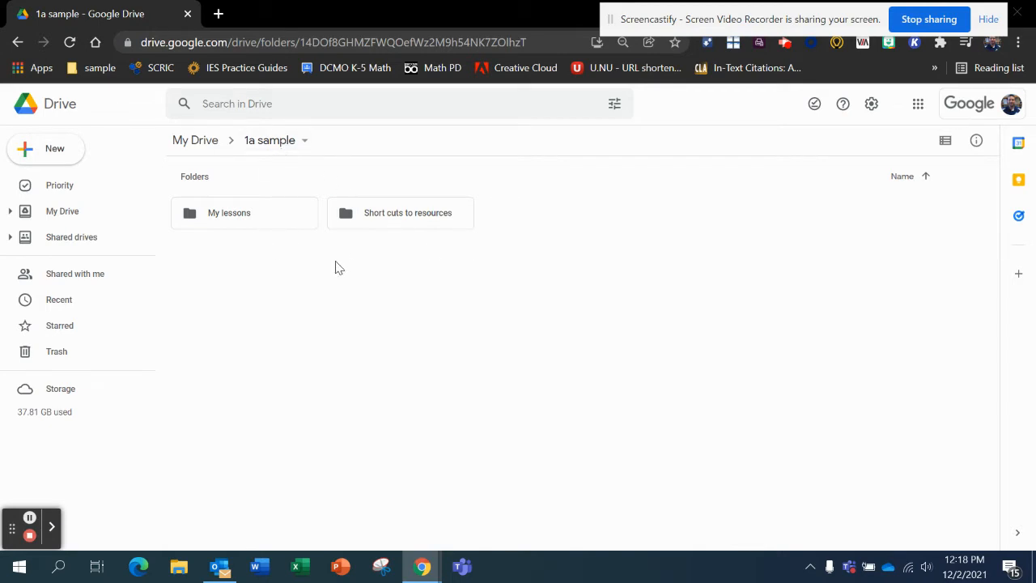
mouse_move(375, 266)
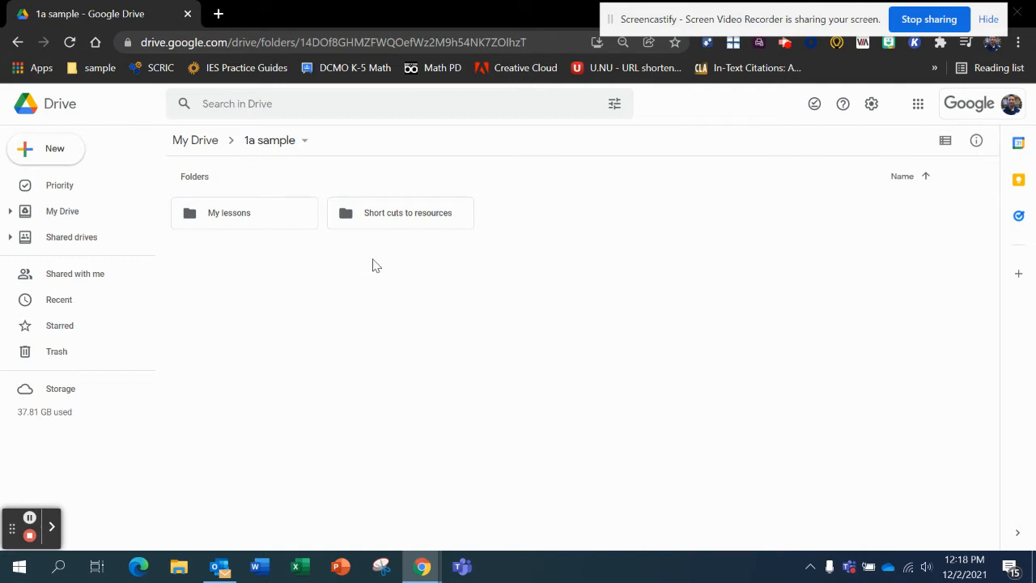
mouse_move(450, 219)
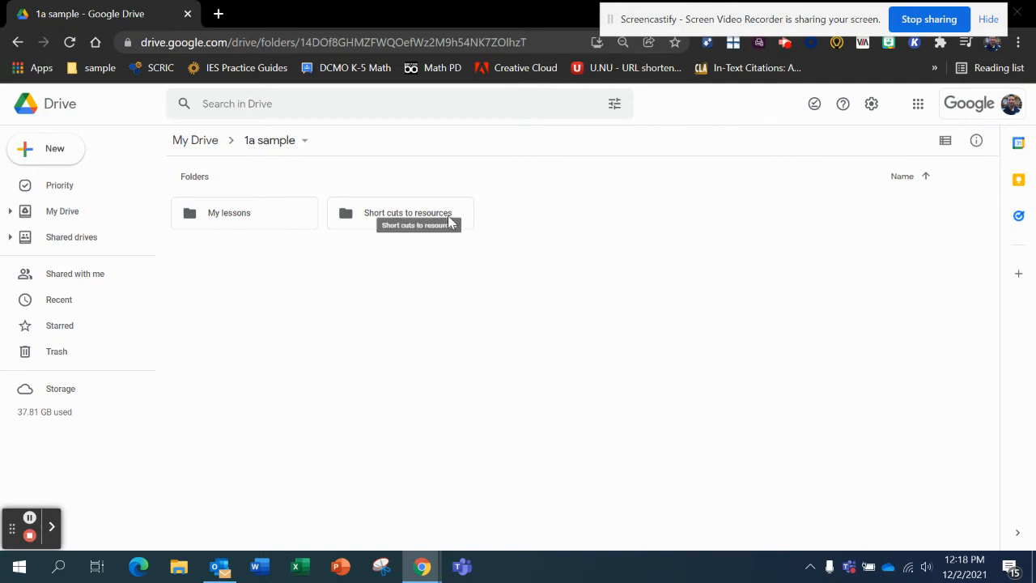
mouse_move(388, 212)
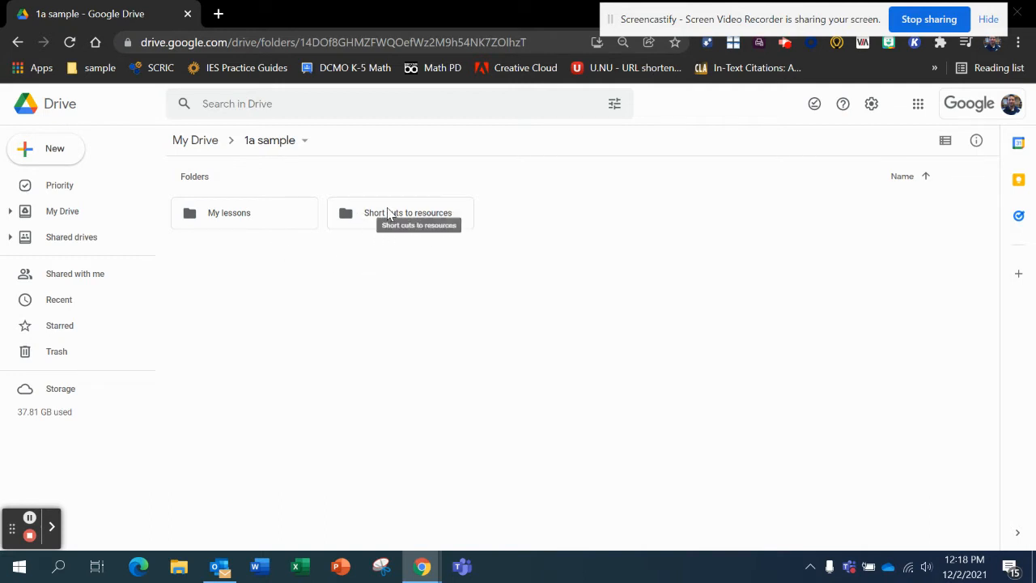
mouse_move(450, 213)
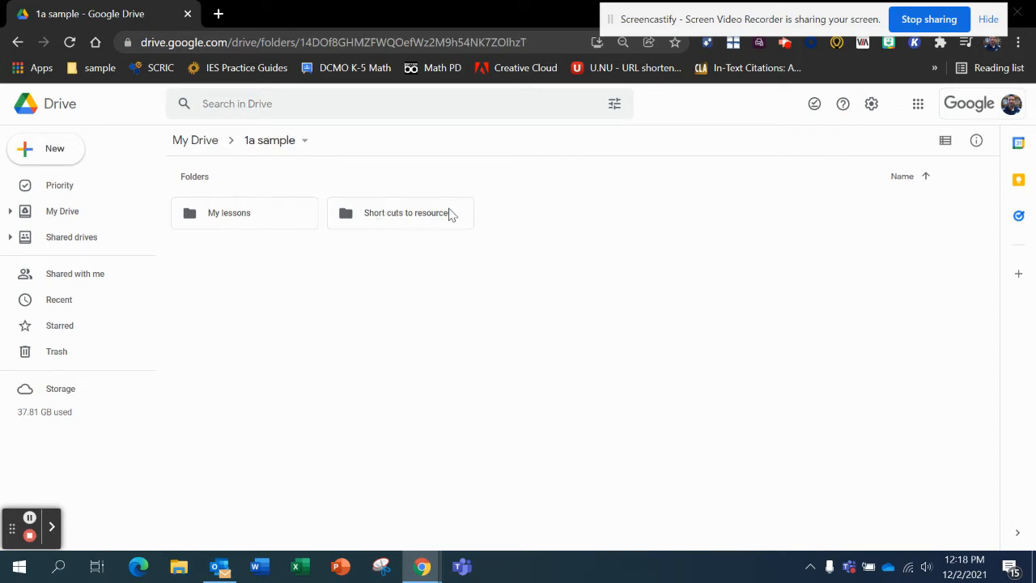
mouse_move(405, 214)
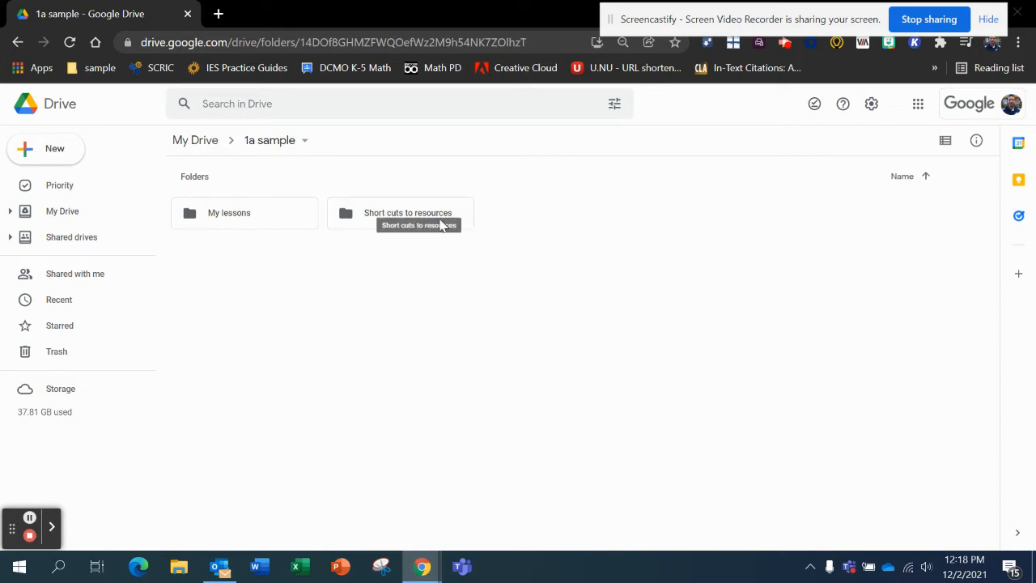
mouse_move(238, 230)
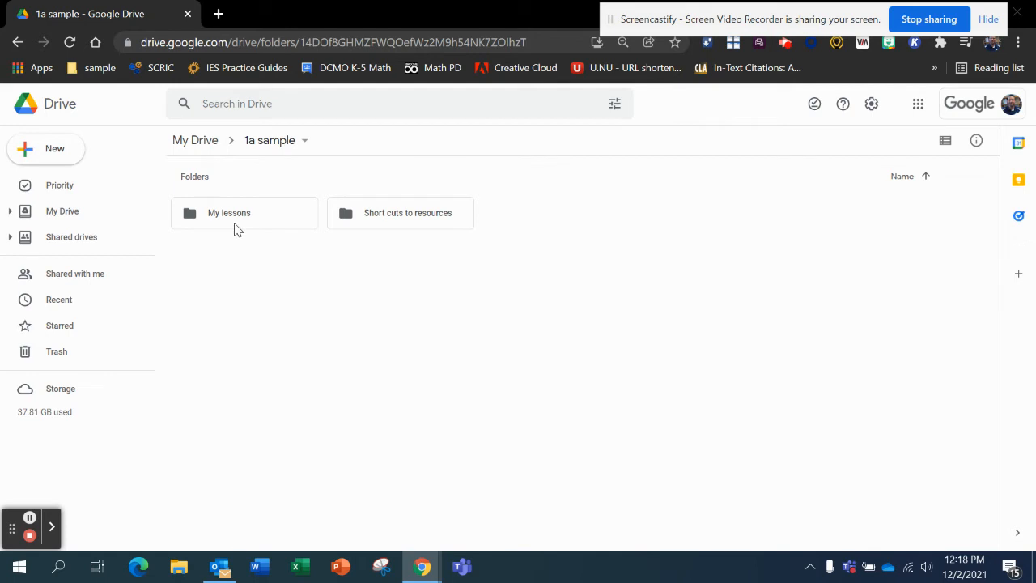
mouse_move(415, 224)
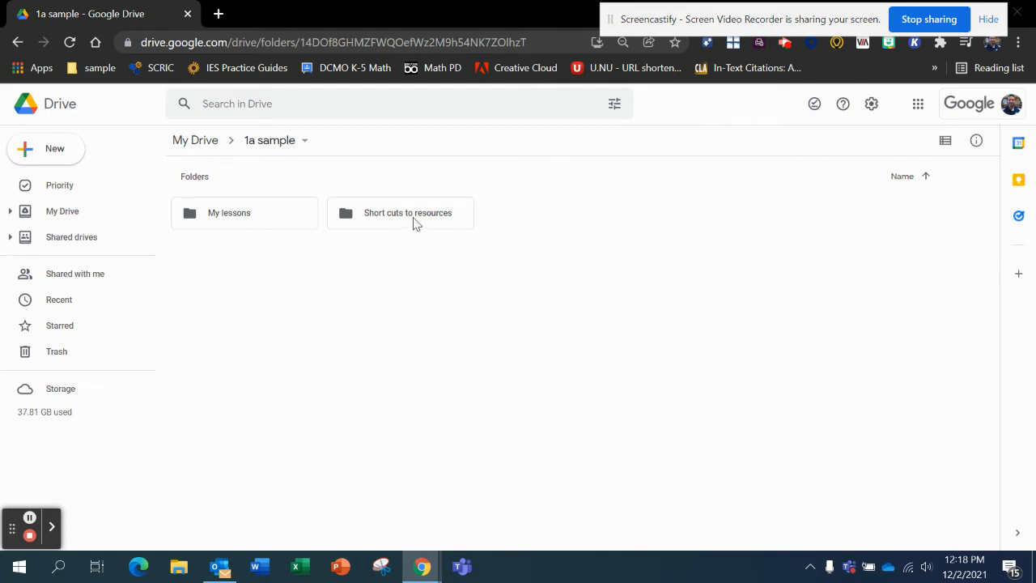
Navigate through Short cuts to resources into the shared Eureka Resources folder.
double_click(408, 212)
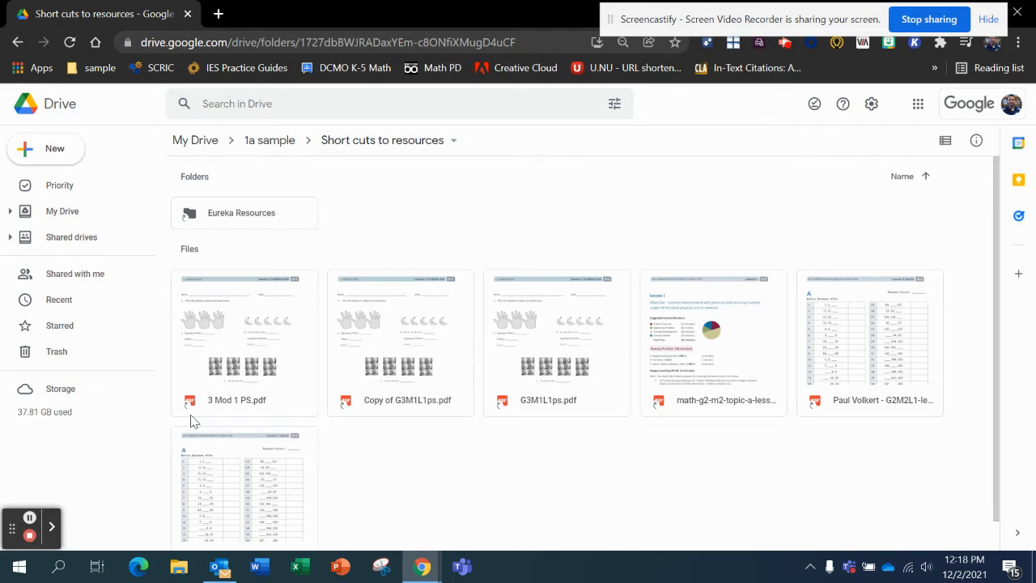
mouse_move(340, 413)
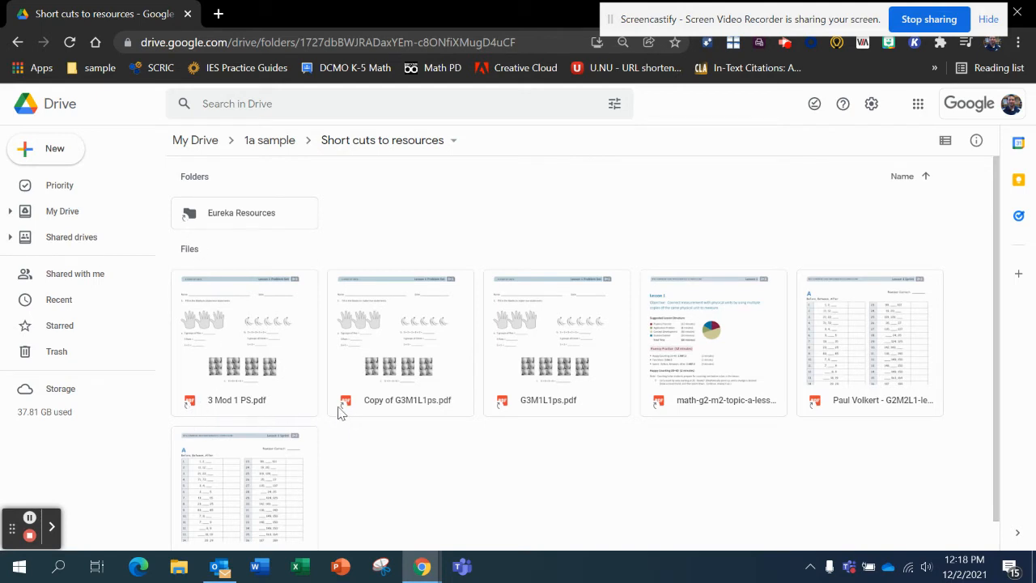
mouse_move(687, 417)
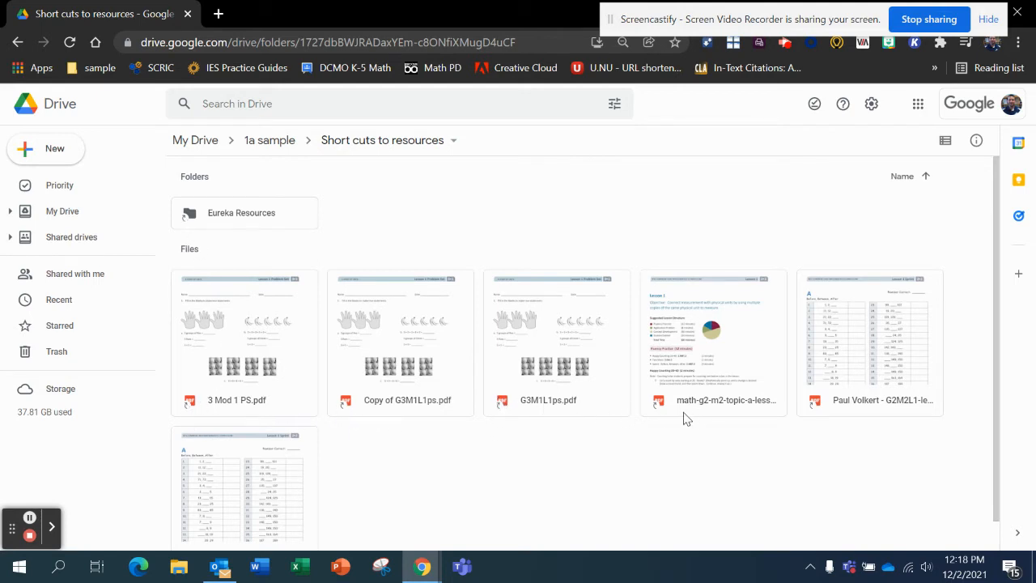
mouse_move(229, 220)
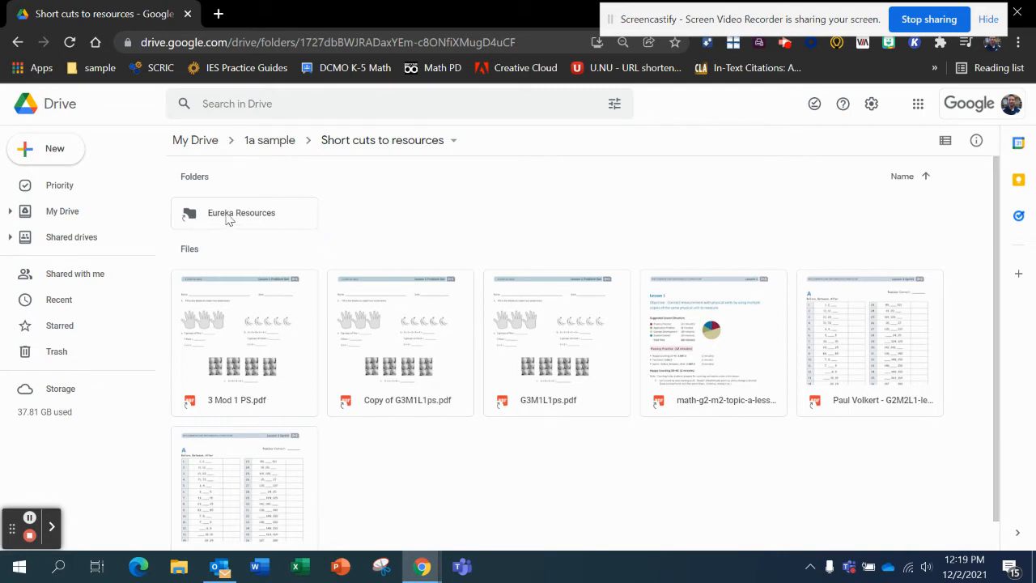
mouse_move(262, 218)
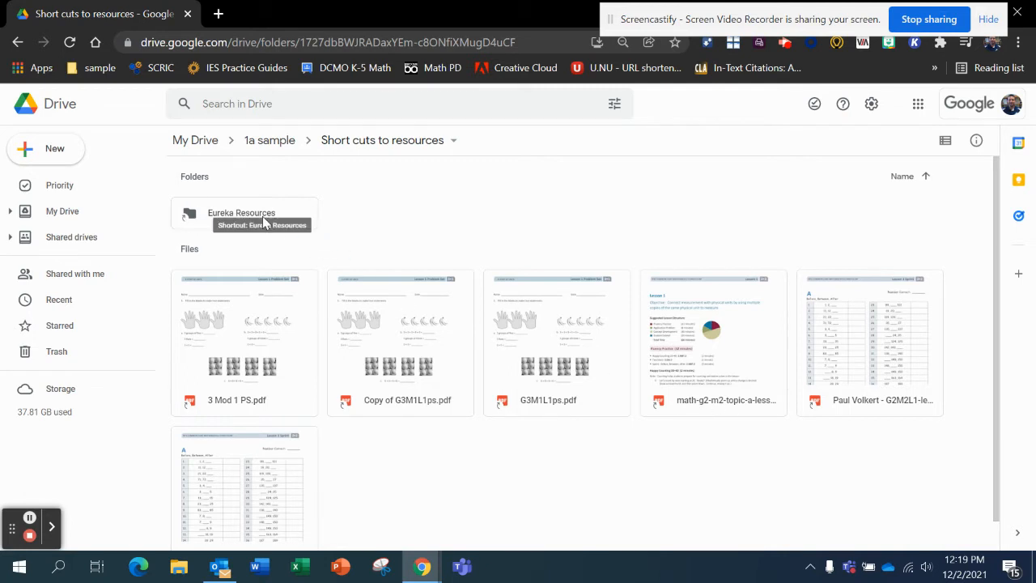
double_click(241, 212)
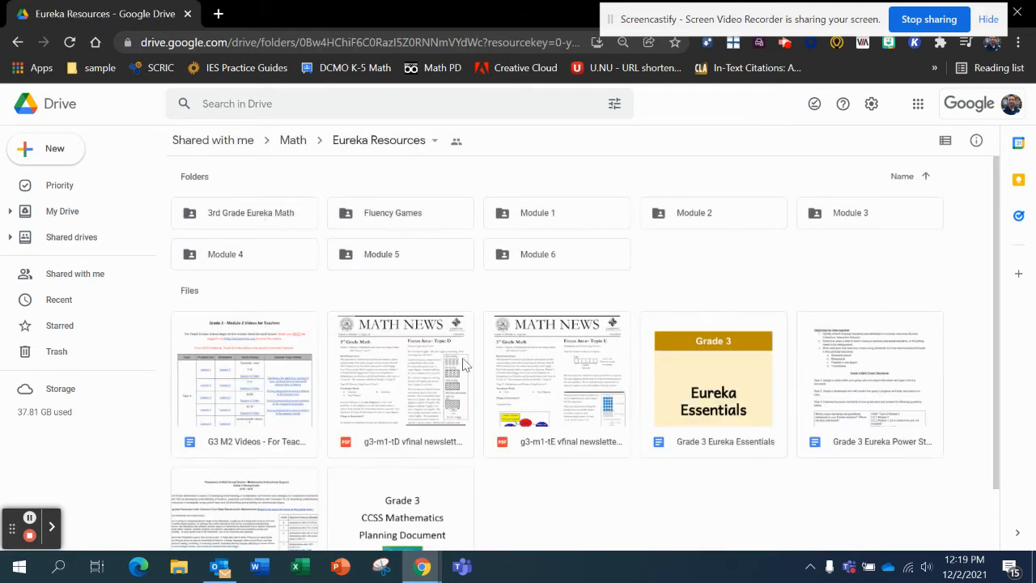
mouse_move(700, 450)
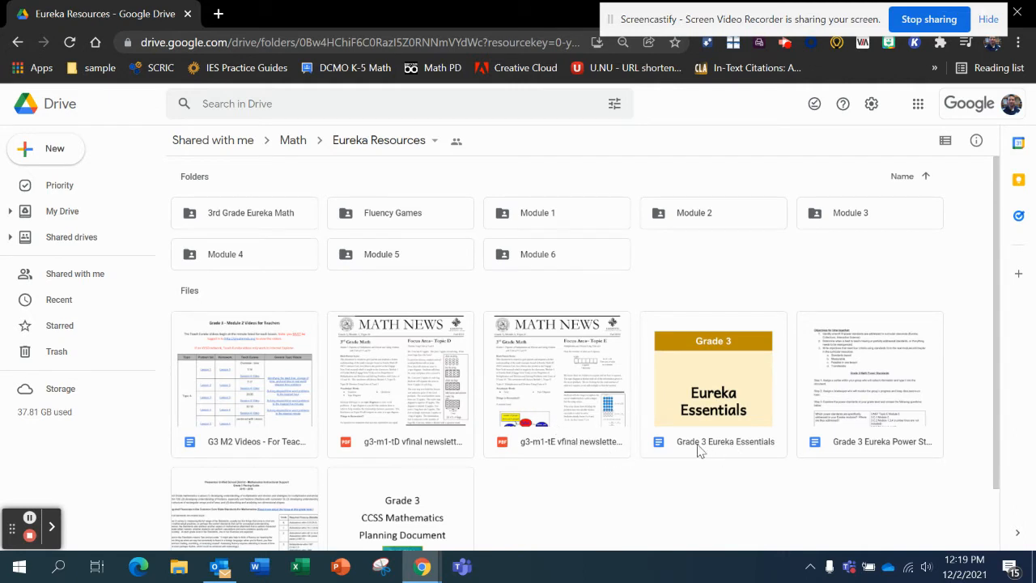
mouse_move(742, 451)
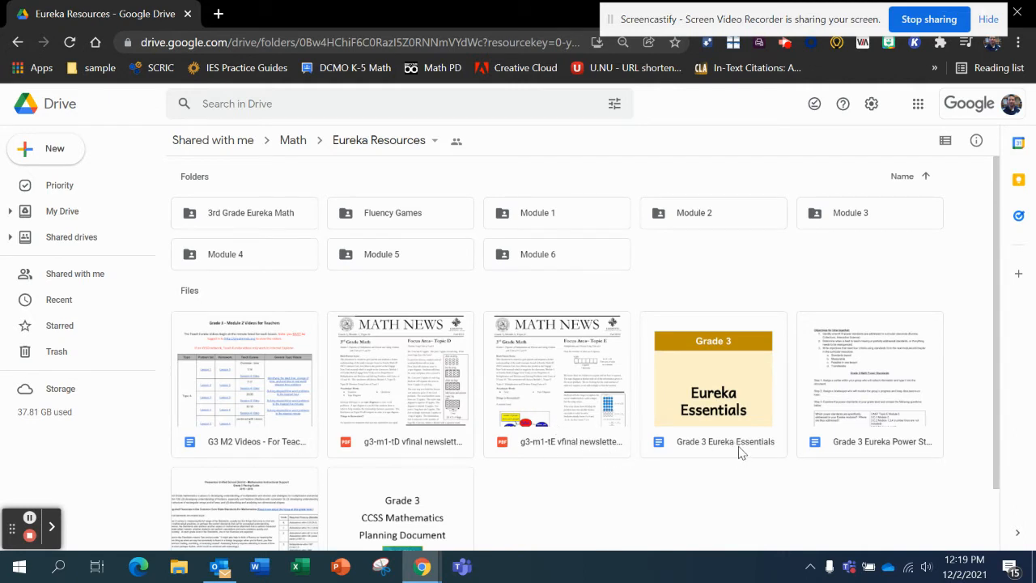
mouse_move(725, 440)
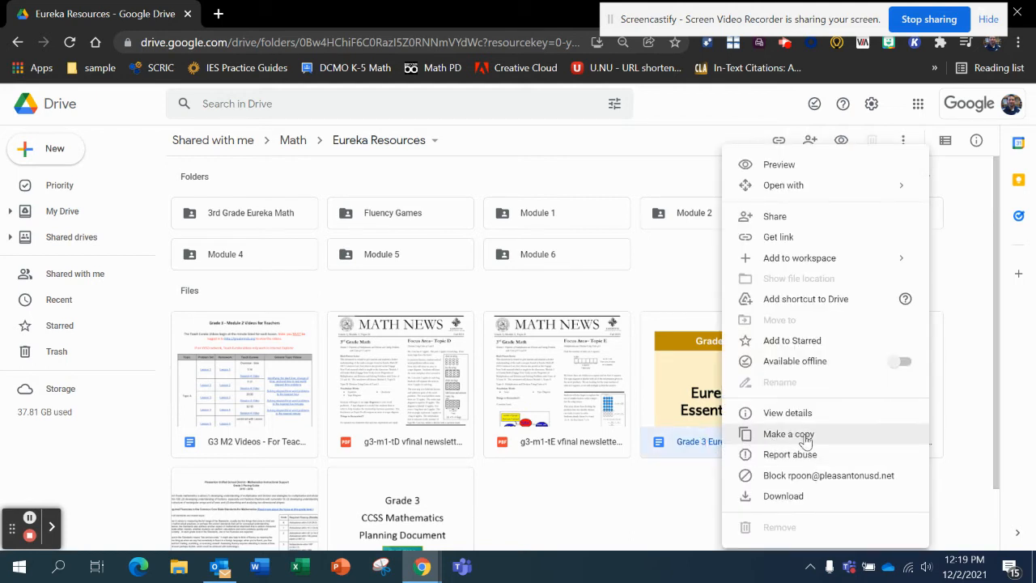
Make a copy of the Grade 3 Eureka Essentials document.
click(788, 434)
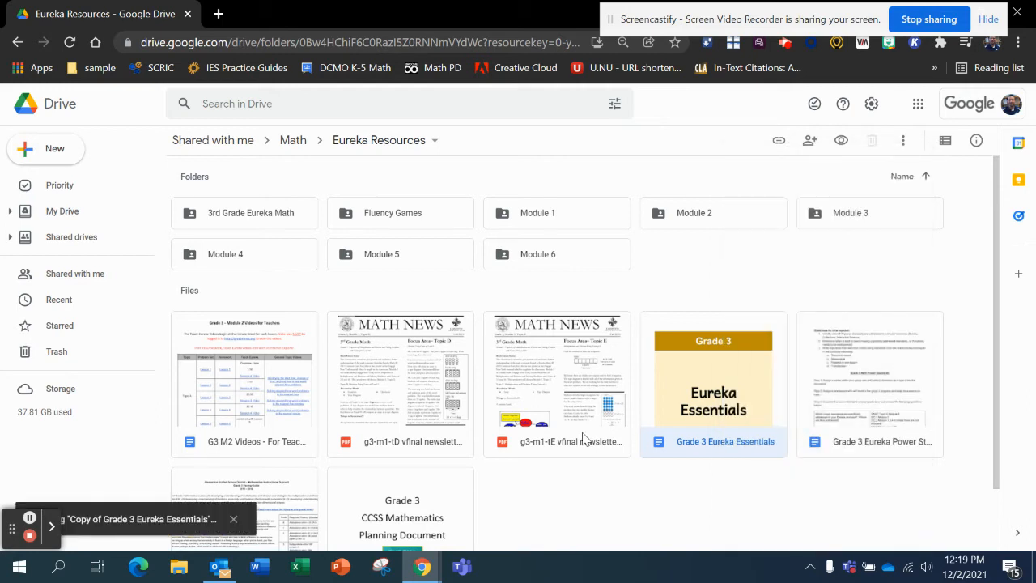
mouse_move(194, 535)
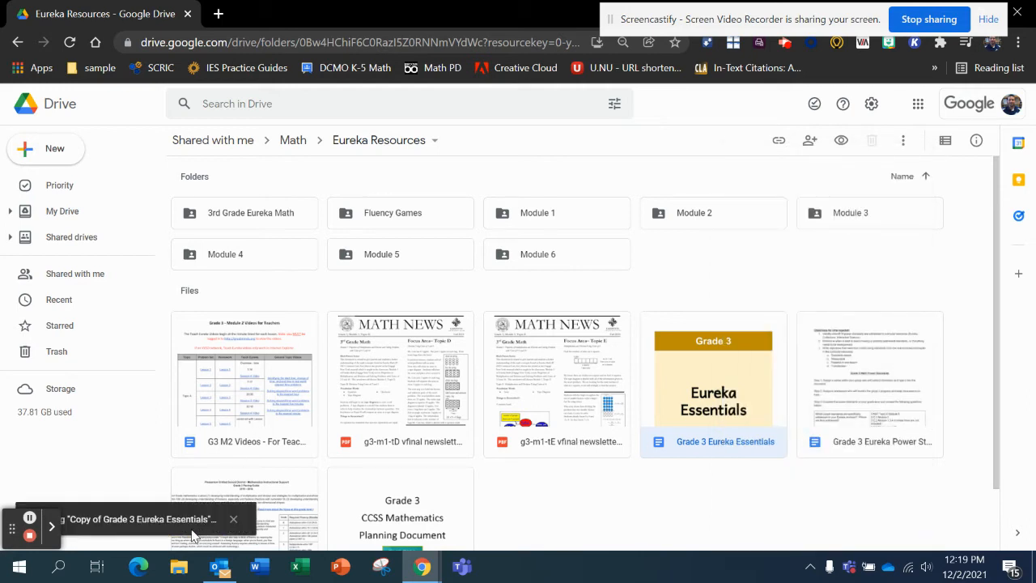
mouse_move(165, 527)
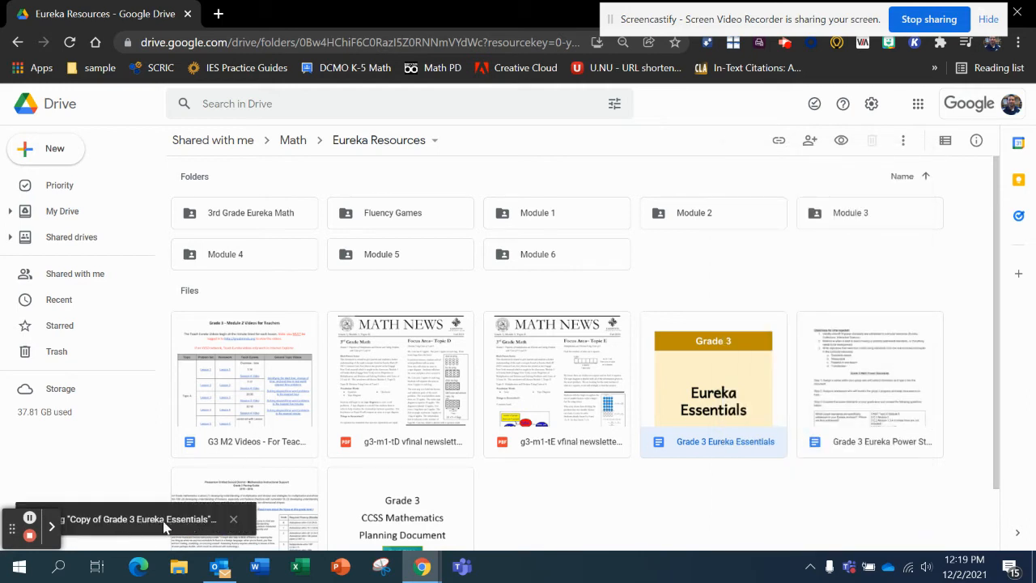
mouse_move(430, 502)
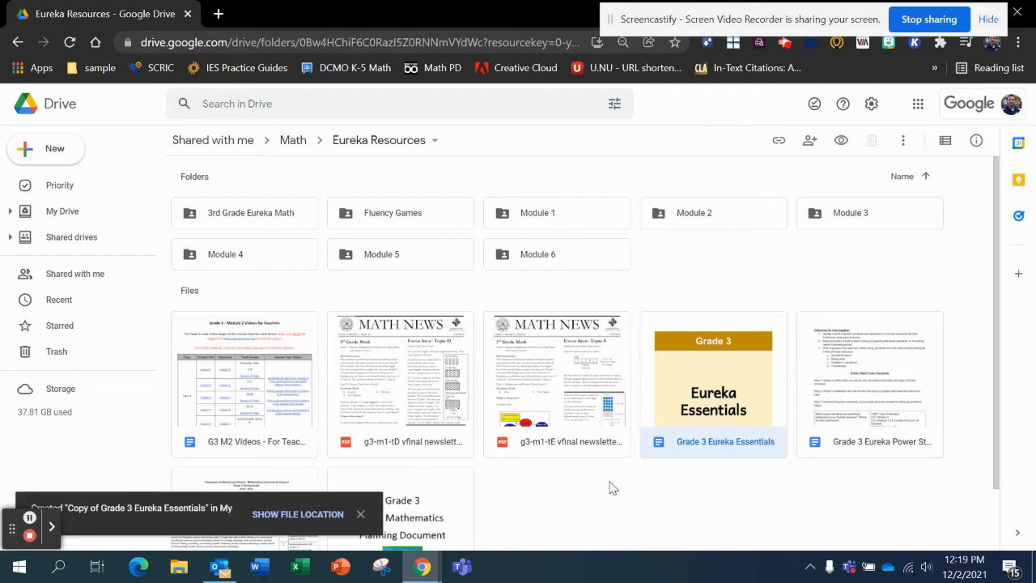
mouse_move(525, 395)
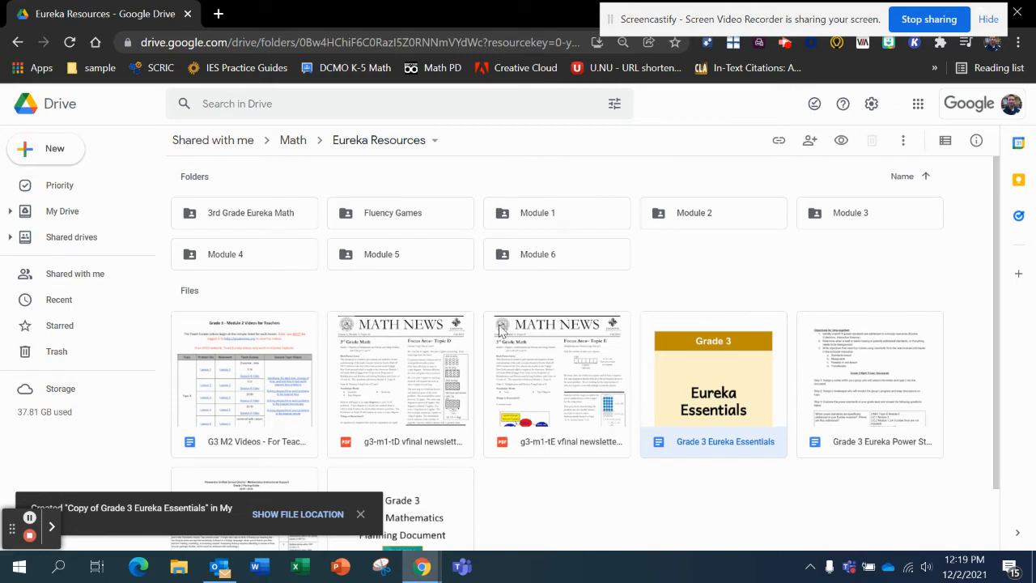
mouse_move(569, 358)
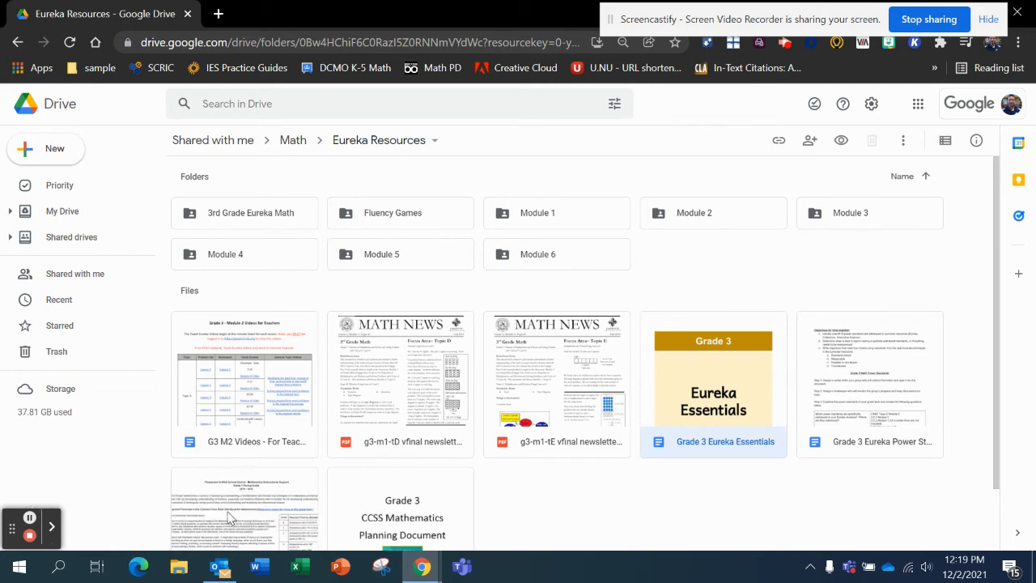
mouse_move(89, 217)
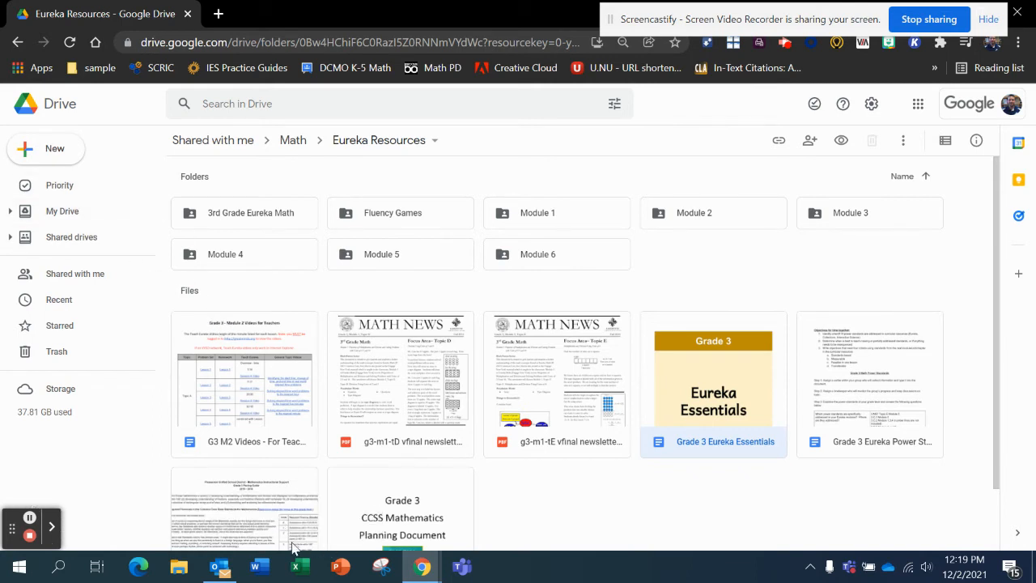
mouse_move(194, 457)
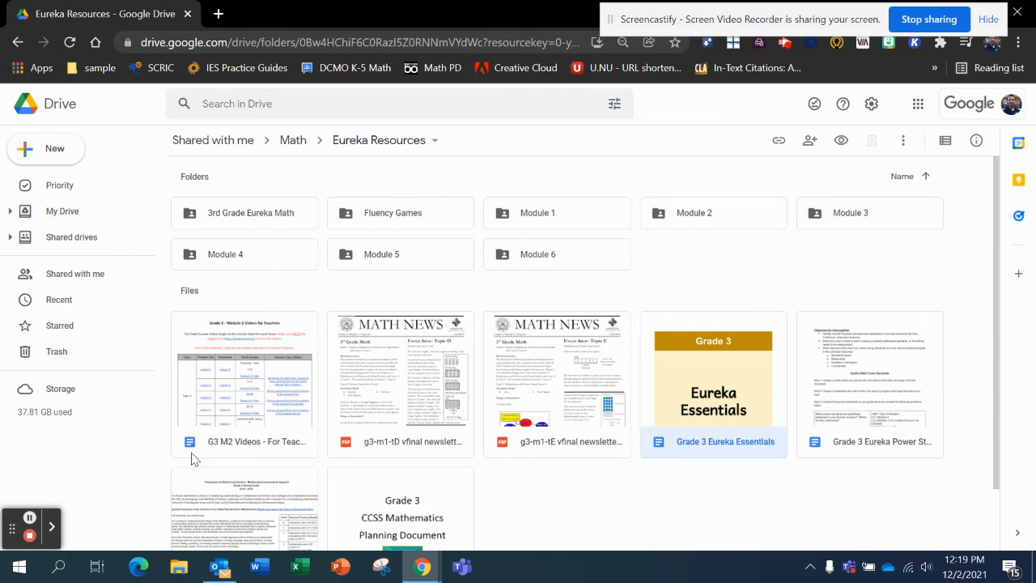
mouse_move(62, 211)
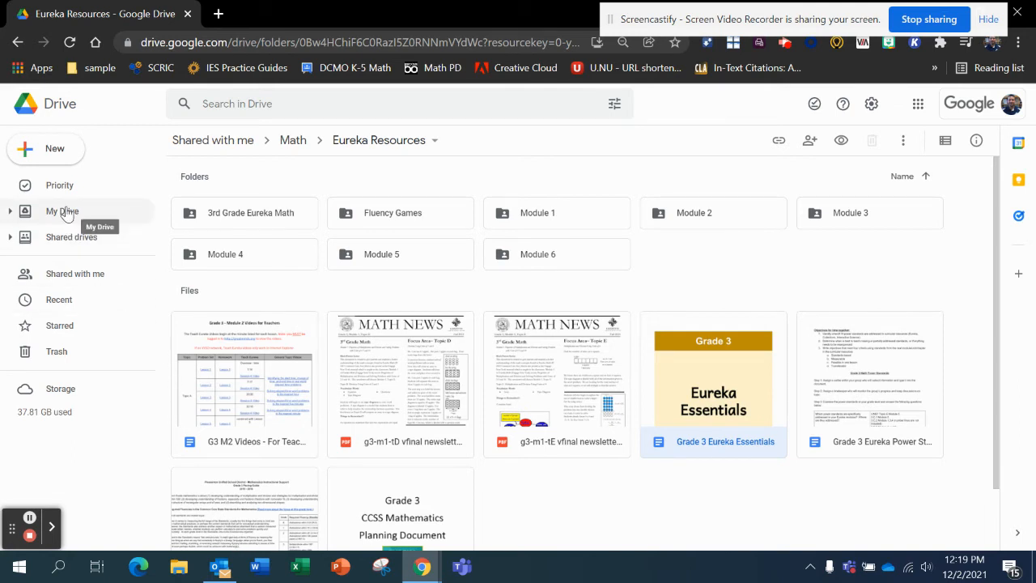
mouse_move(732, 450)
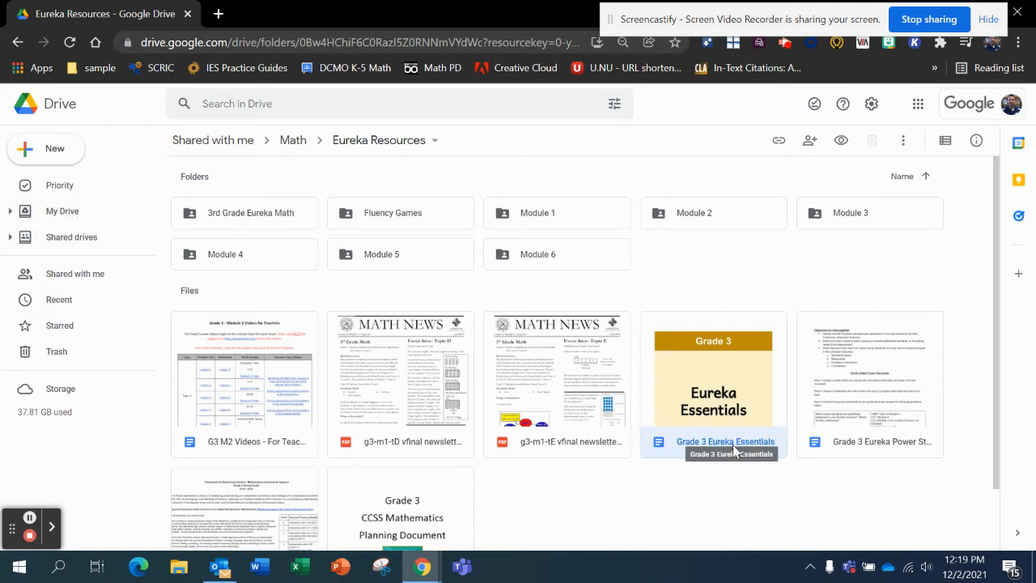
Go to My Drive and select the 'Copy of Grade 3 Eureka Essentials' file.
click(62, 210)
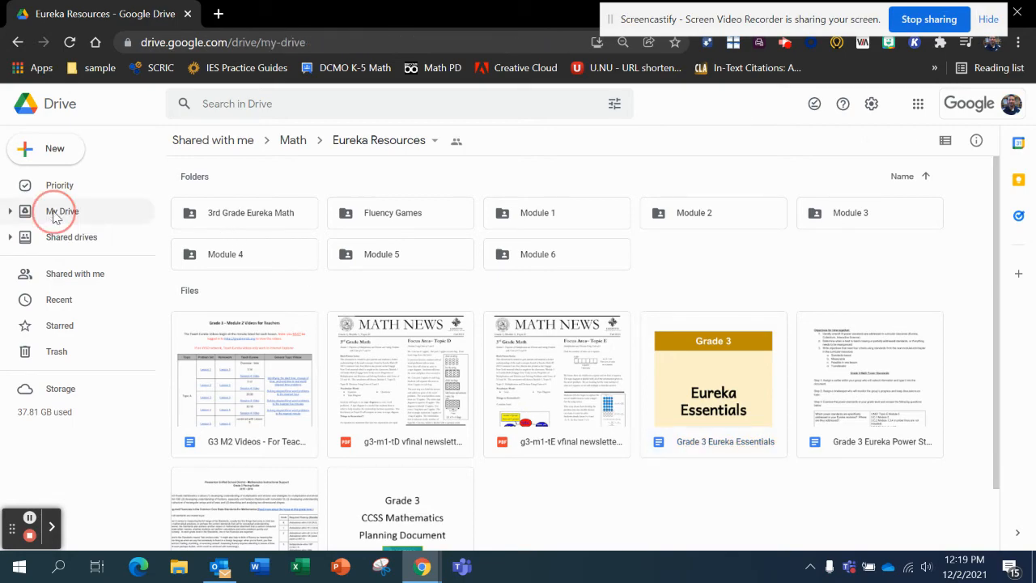
click(61, 211)
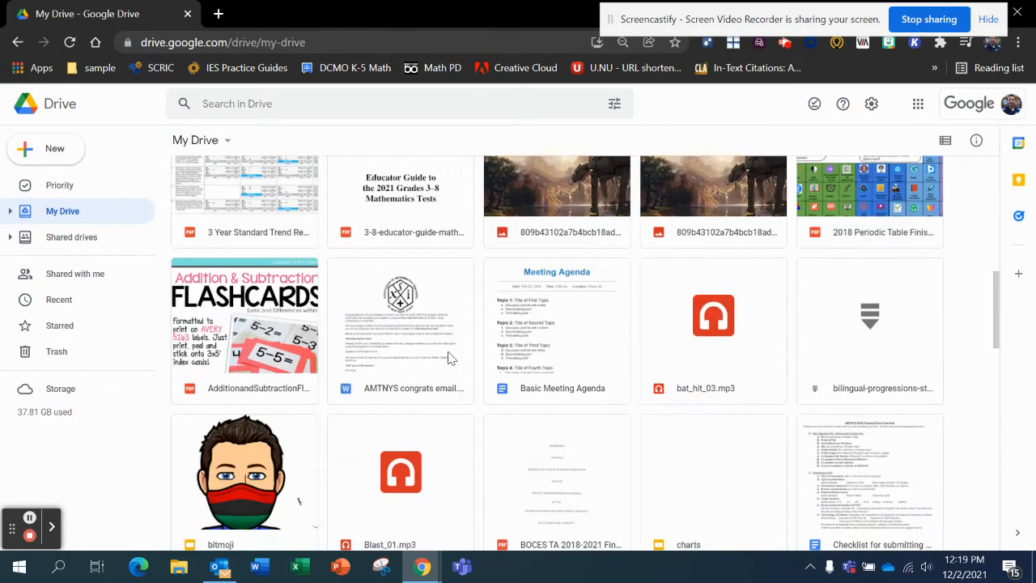
scroll(down, 3)
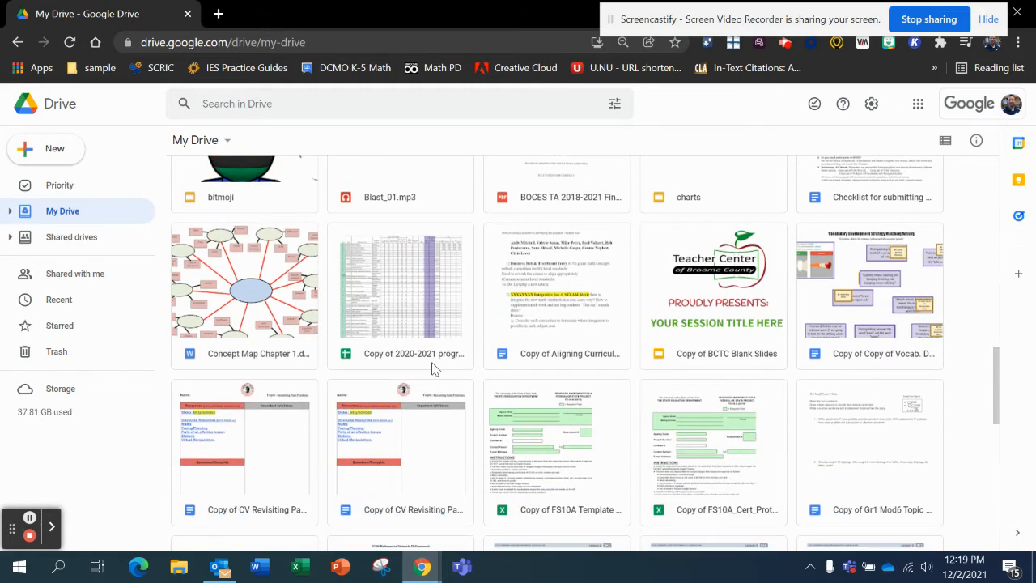
scroll(down, 3)
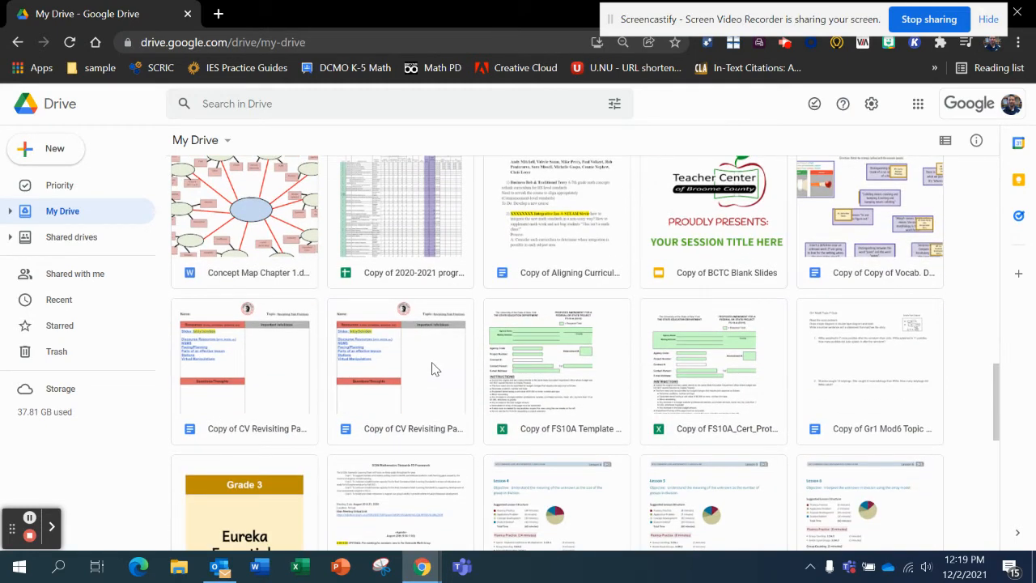
scroll(down, 3)
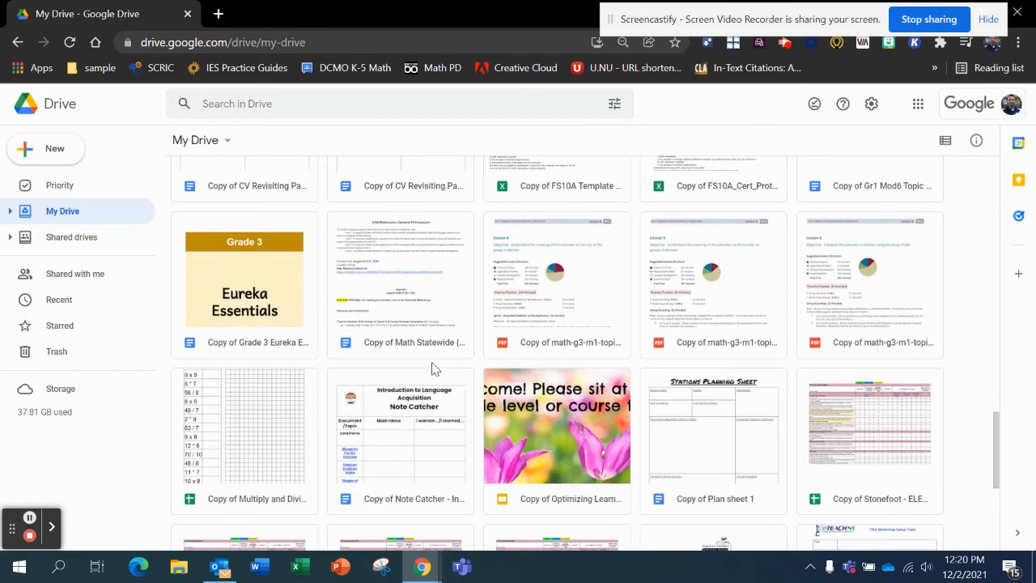
mouse_move(275, 346)
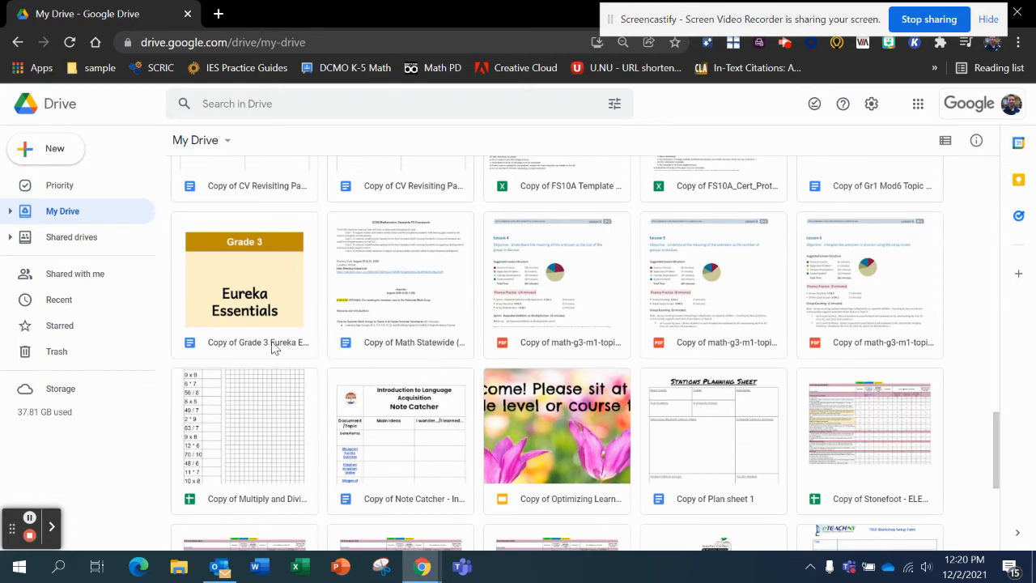
click(257, 342)
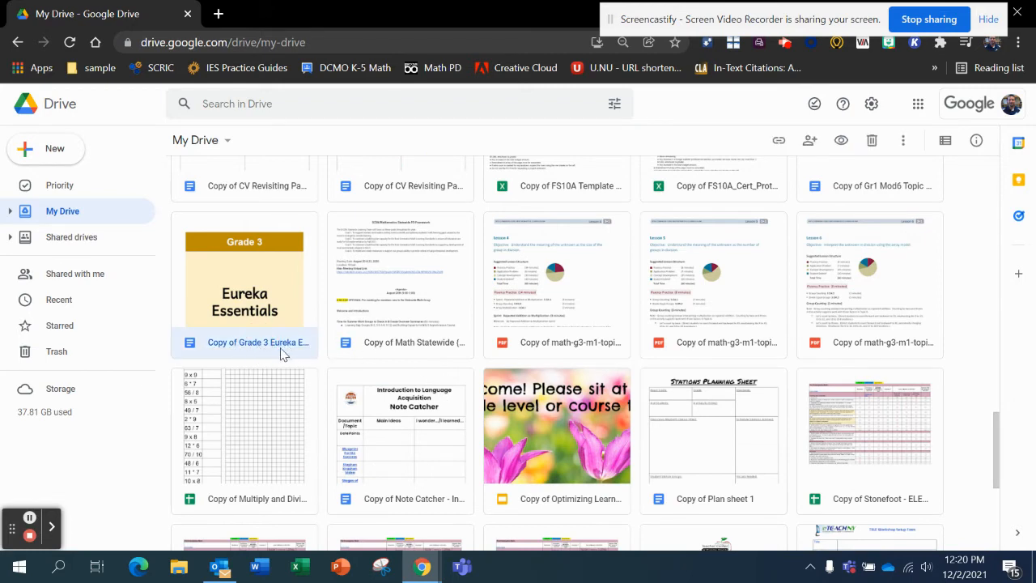
mouse_move(257, 341)
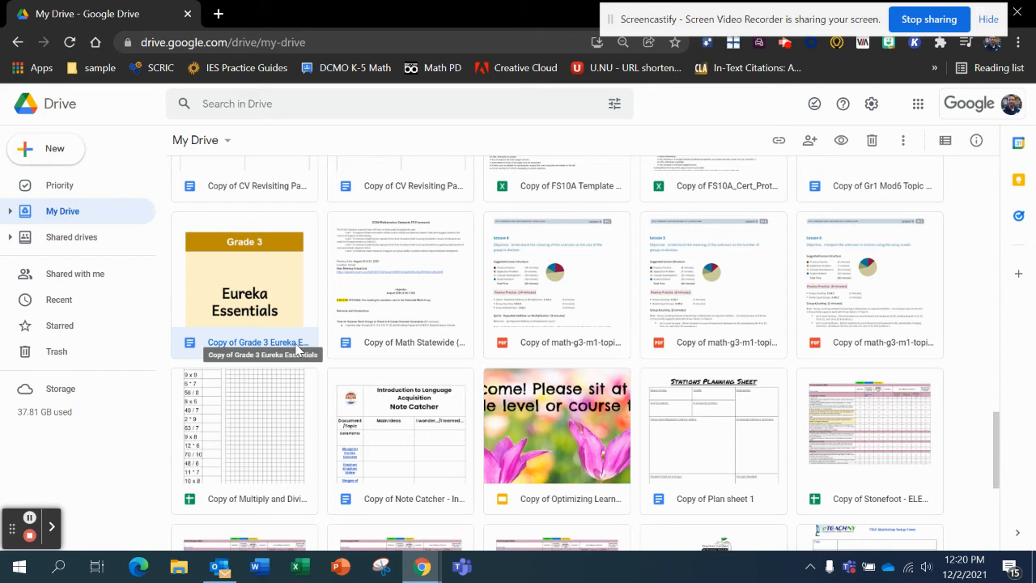
click(295, 343)
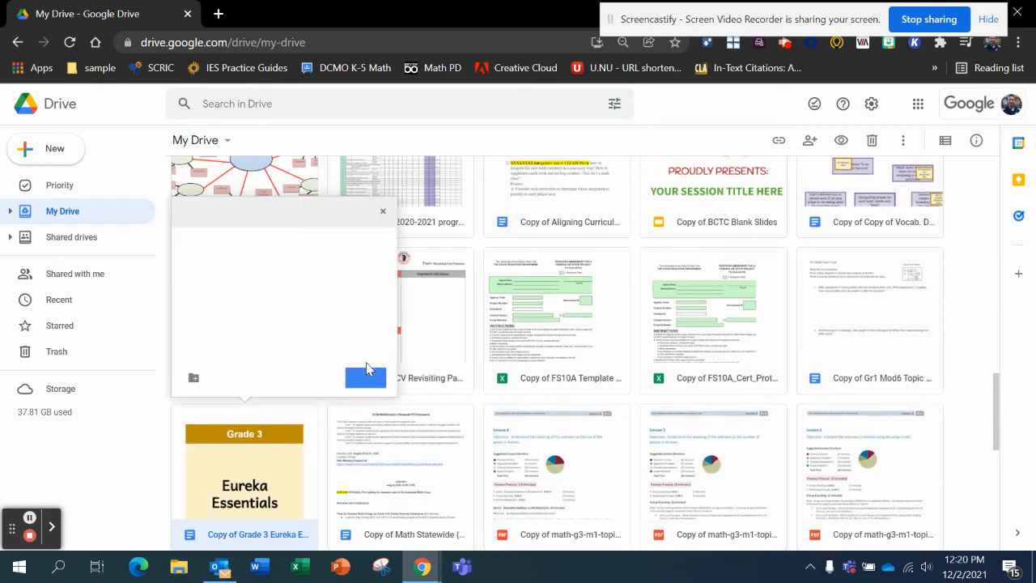
Move the copy into the My lessons folder inside 1a sample.
click(222, 262)
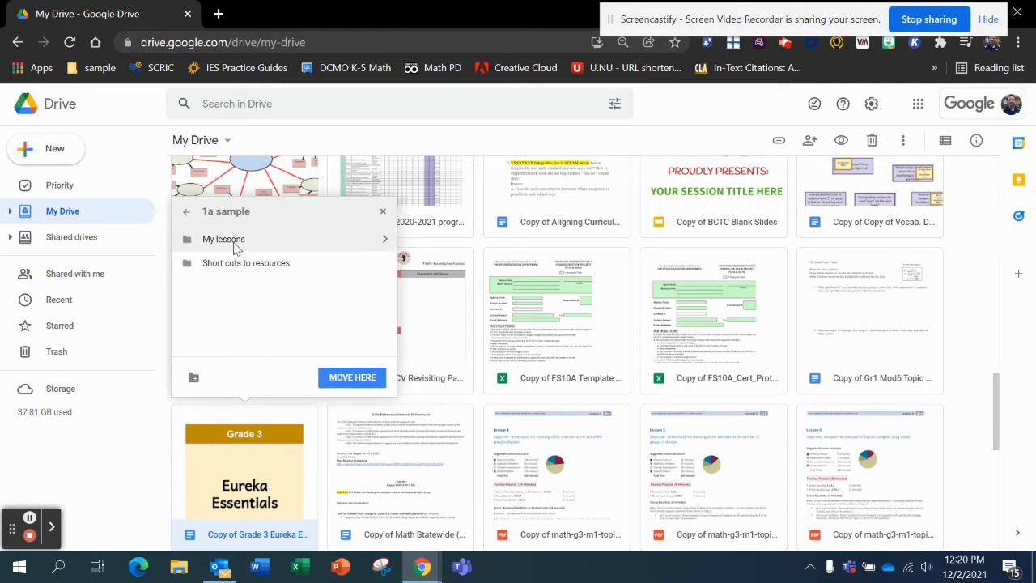
click(224, 240)
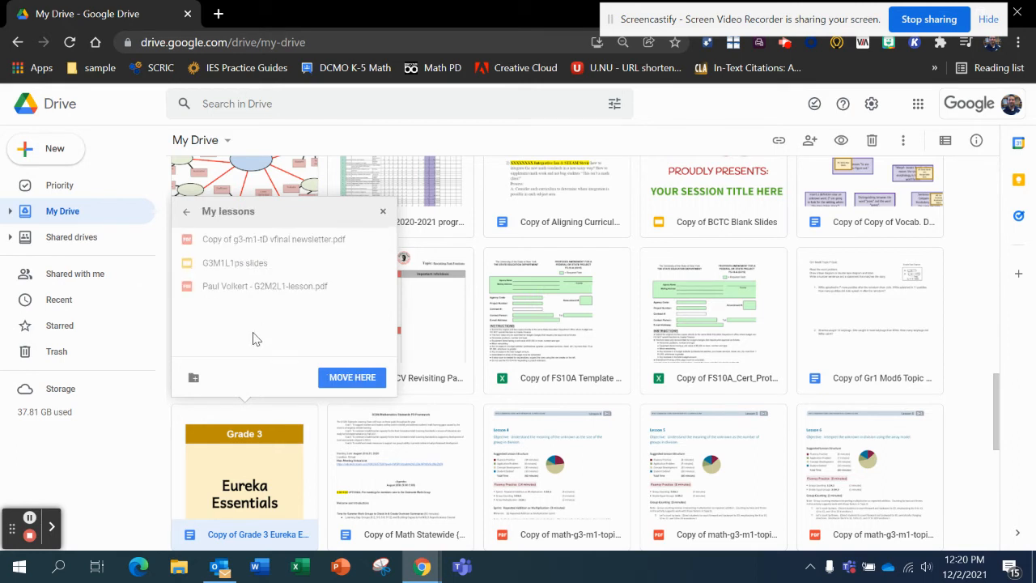
click(265, 285)
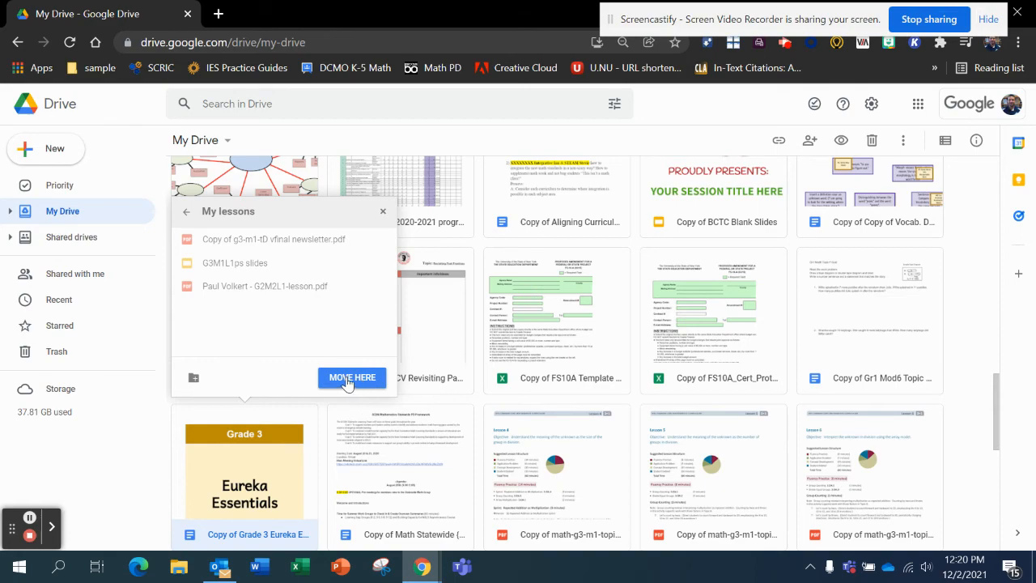
click(352, 378)
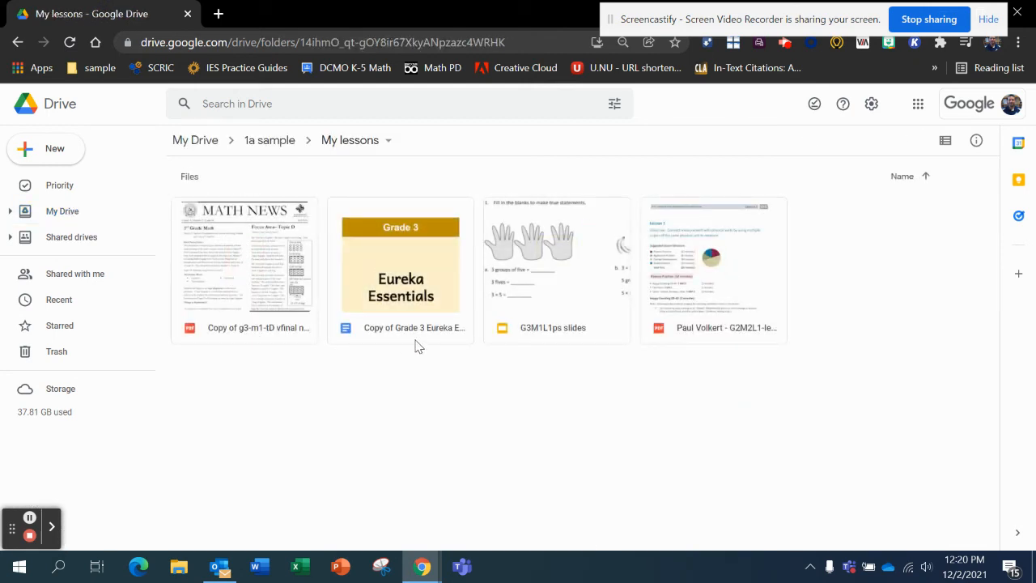
Rename the copied file to 'PV 3rd grade essentials'.
right_click(400, 267)
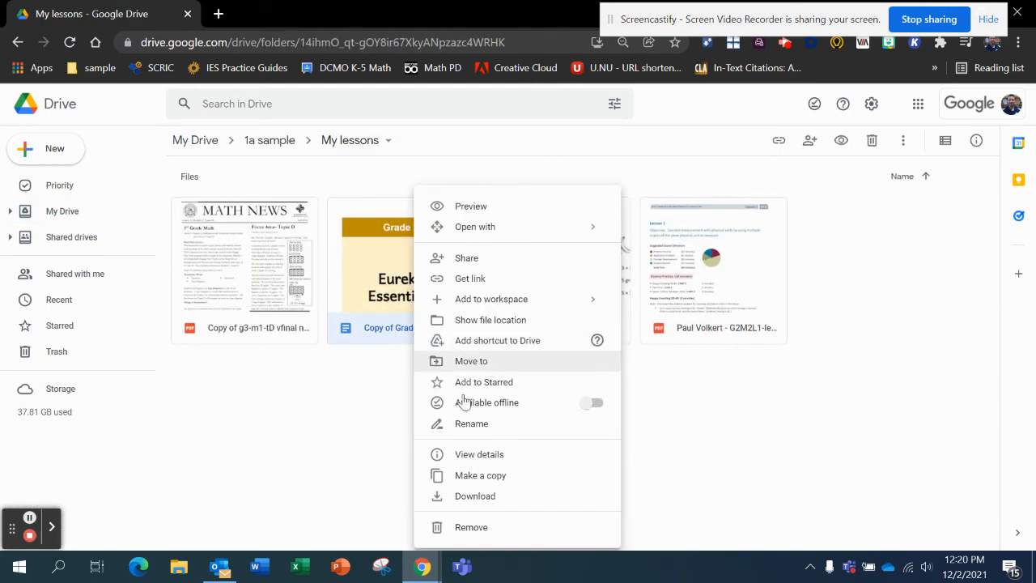
click(473, 425)
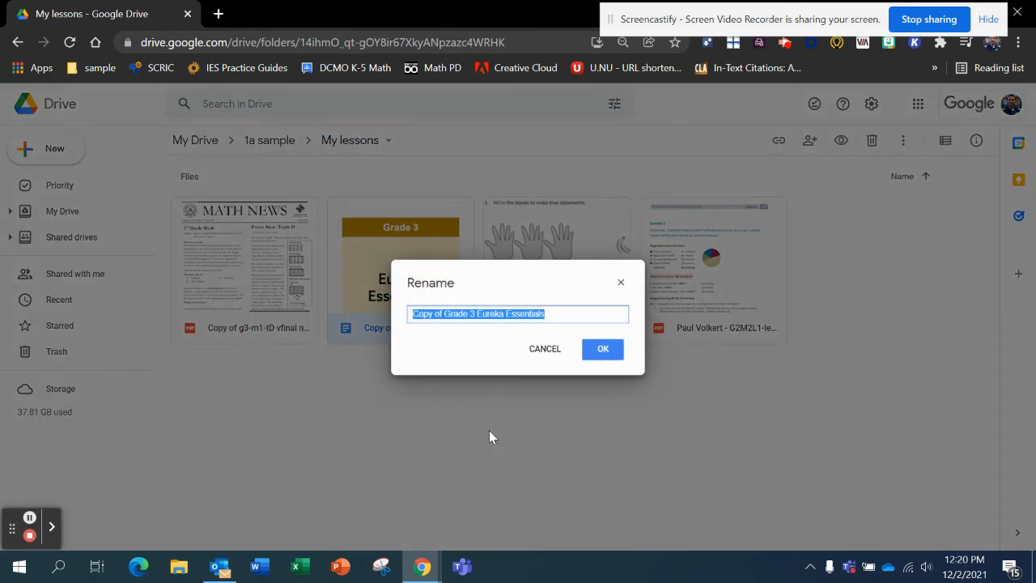
text(PV)
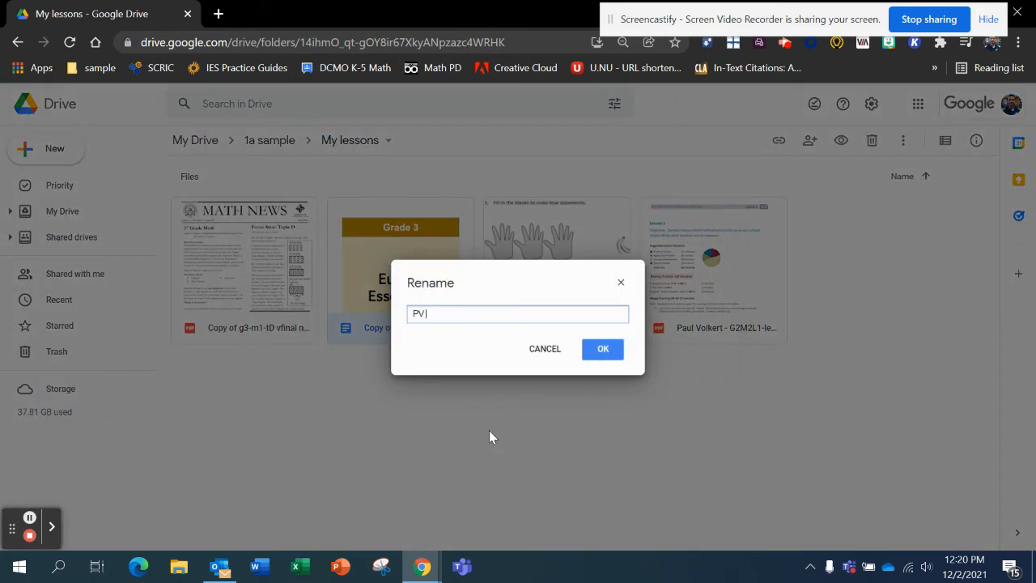
text(3rd grade esse)
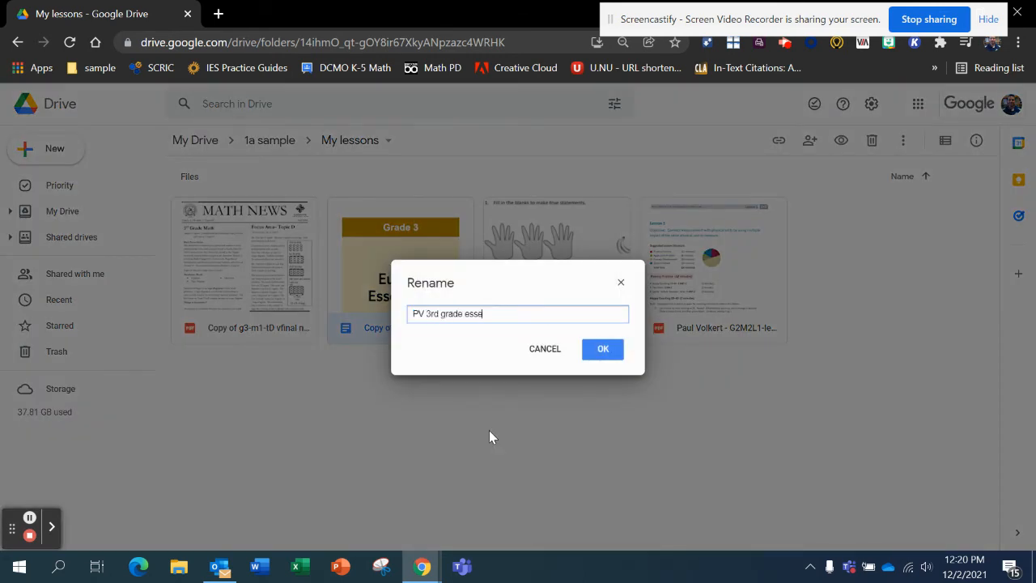
click(602, 348)
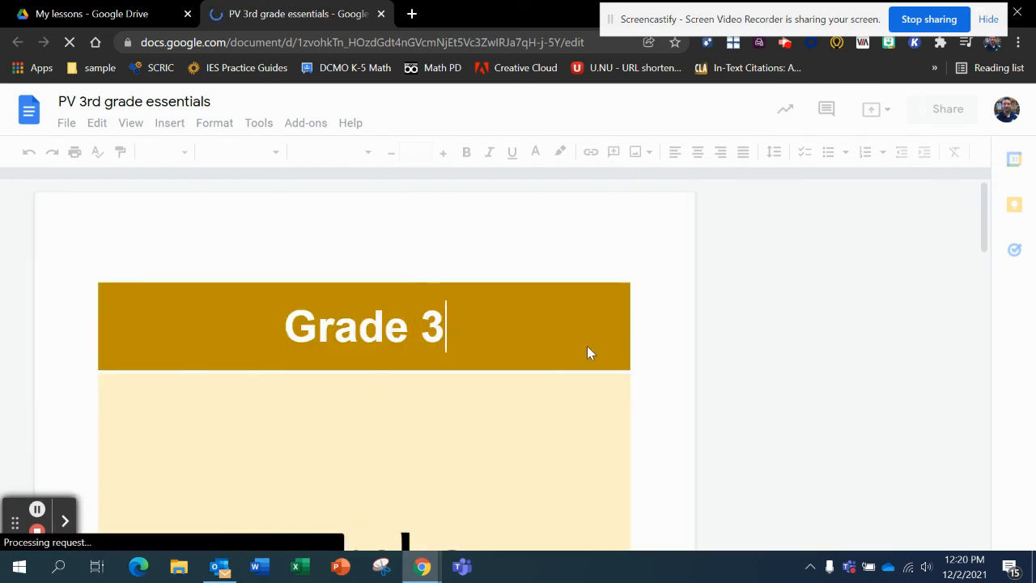
Confirm the document is editable by retyping the 3 in 'Grade 3', then return to My lessons.
key(Backspace)
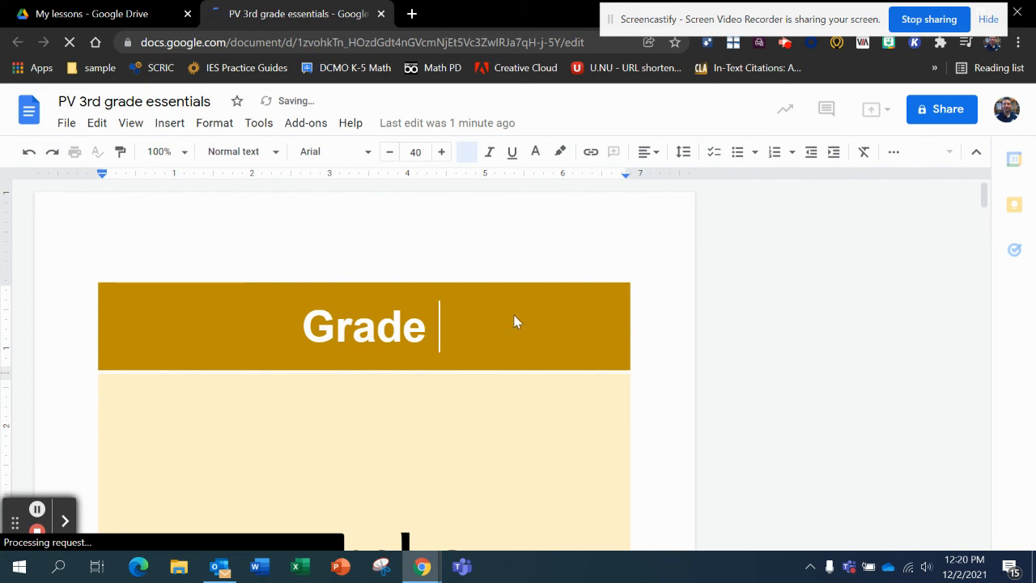
text(3)
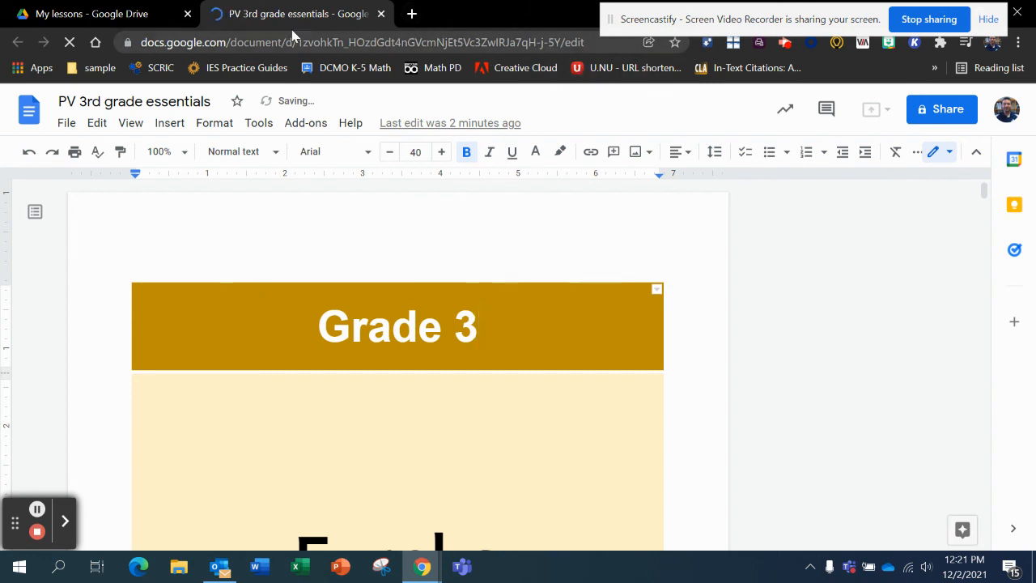
click(91, 13)
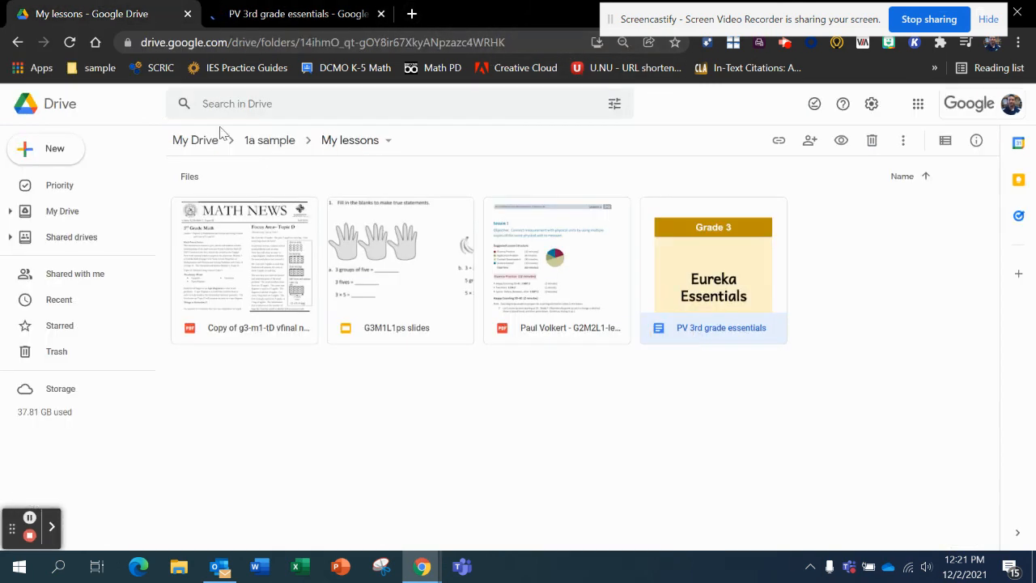
Navigate back from 1a sample through Short cuts to resources into Eureka Resources.
click(269, 139)
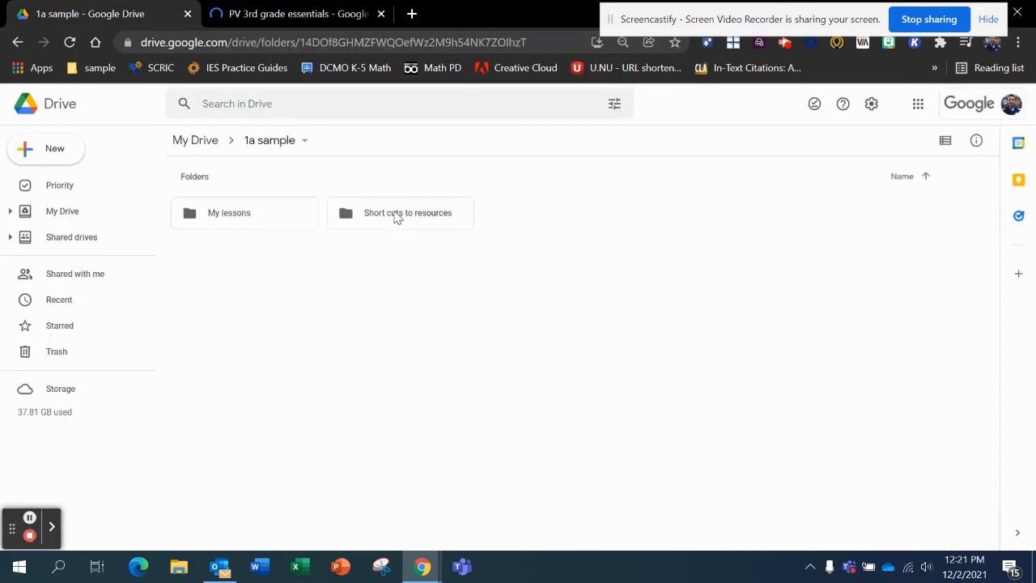
double_click(408, 212)
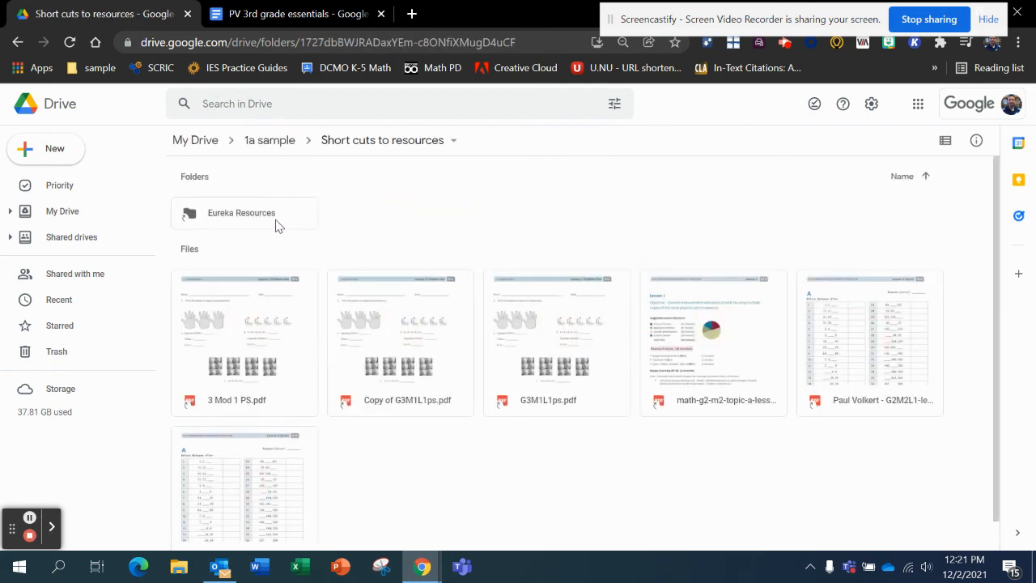
double_click(242, 212)
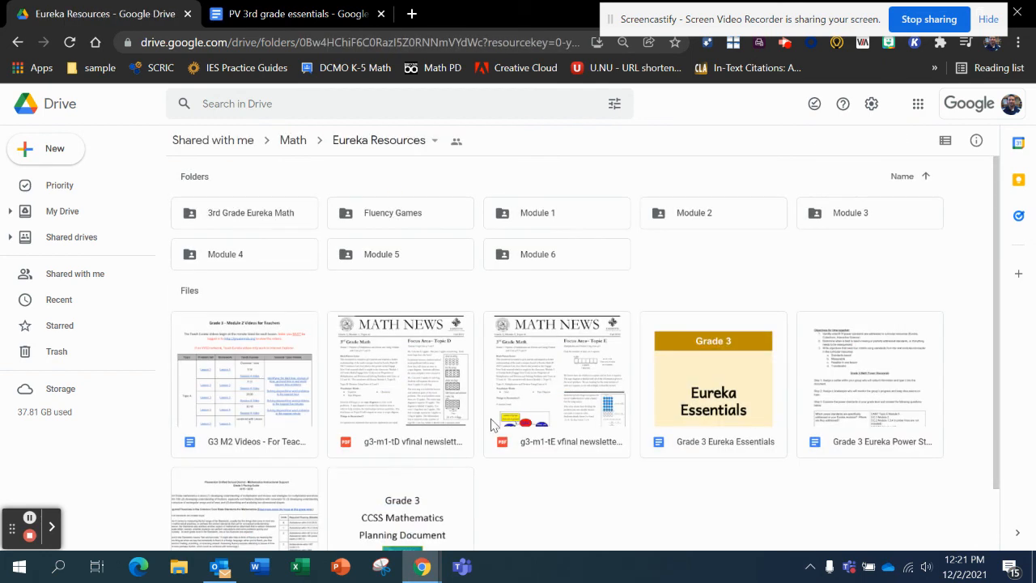
mouse_move(726, 441)
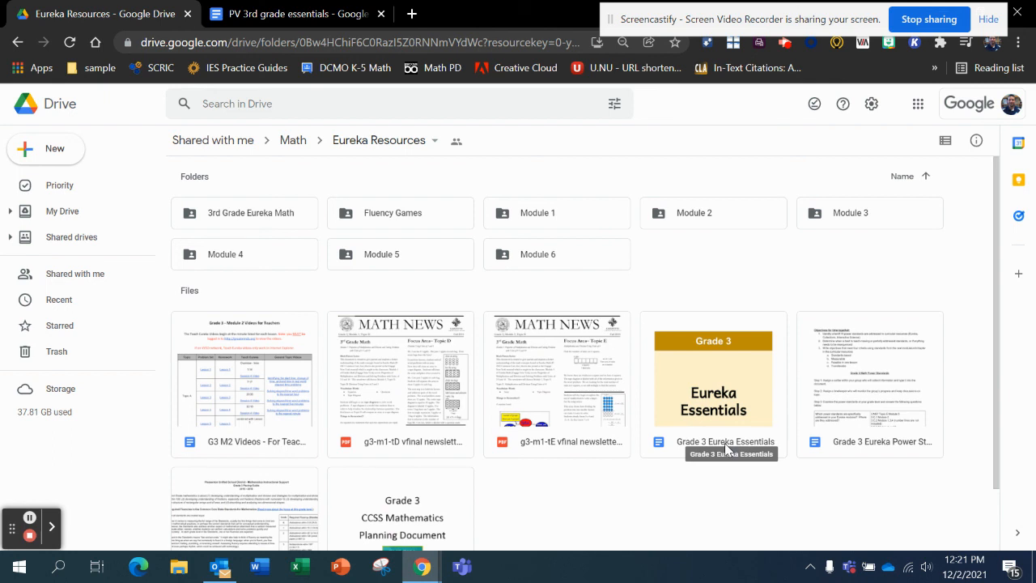
mouse_move(716, 450)
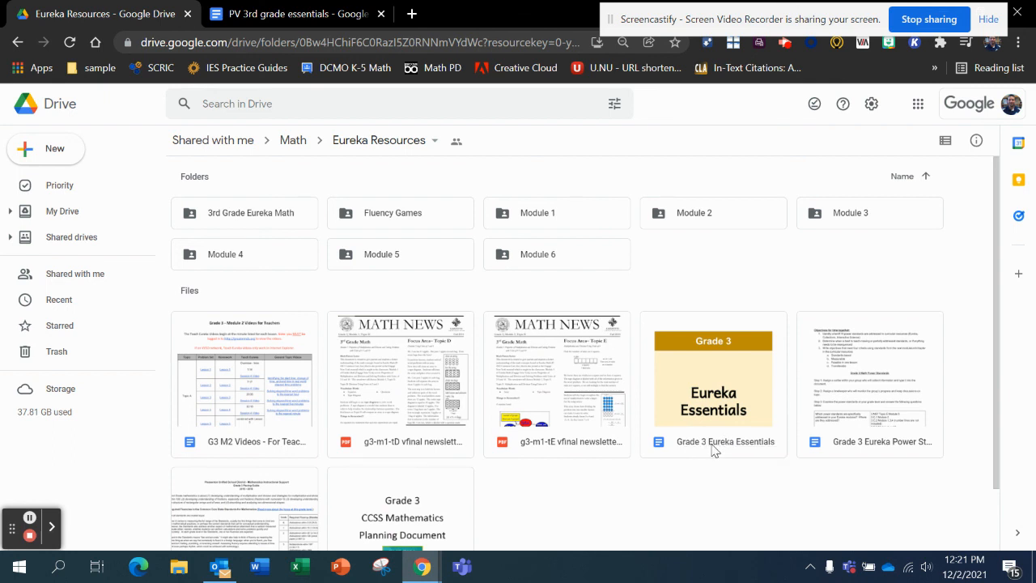
mouse_move(862, 181)
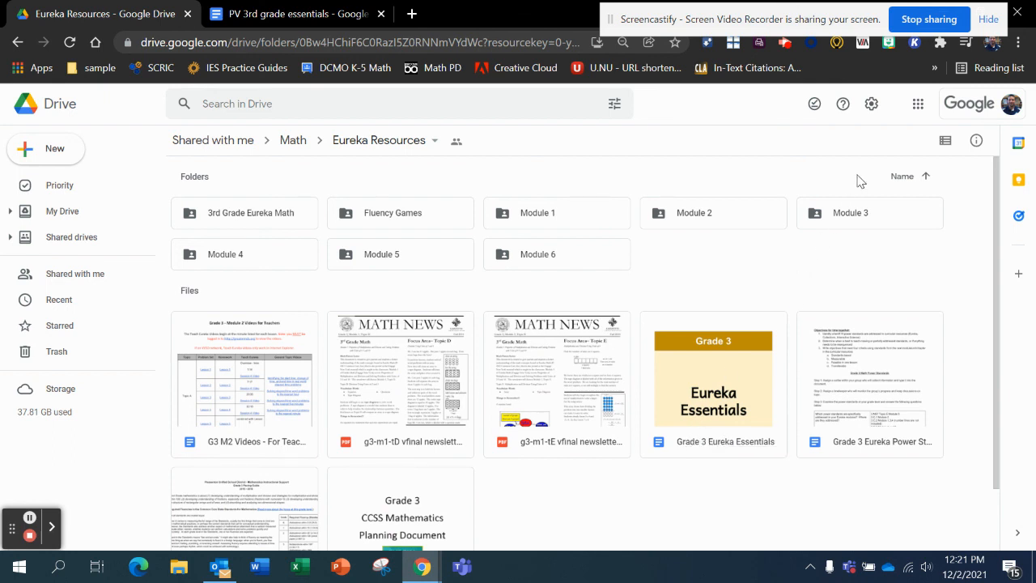